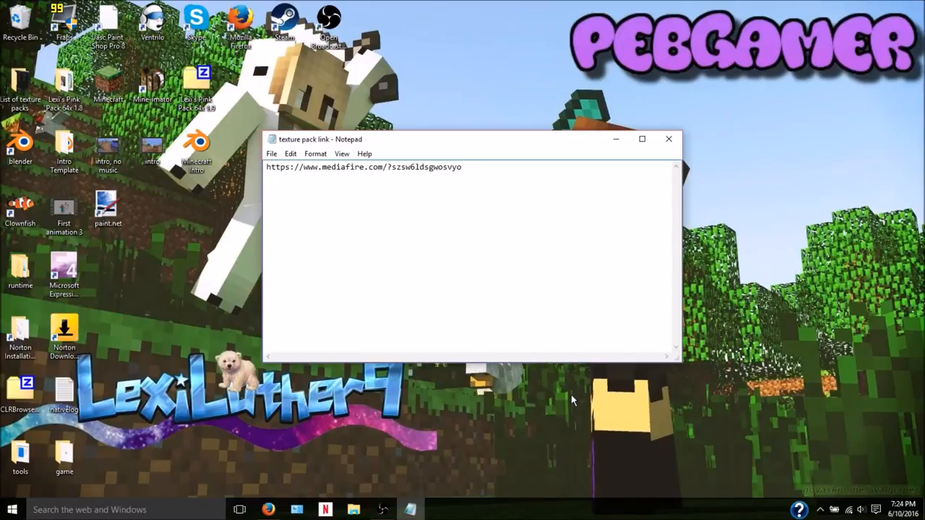
Select the MediaFire URL in the 'texture pack link' note and copy it
{"action": "left_click", "coordinate": [477, 167]}
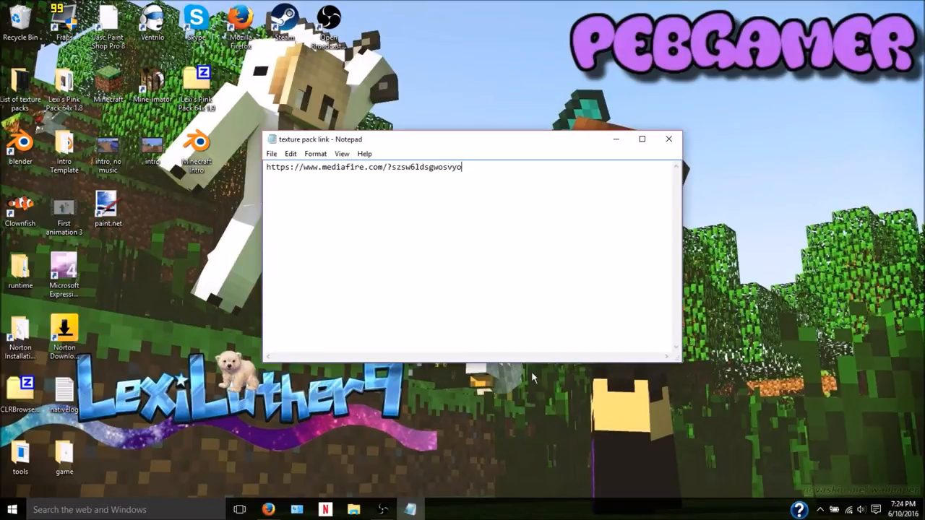
{"action": "mouse_move", "coordinate": [478, 333]}
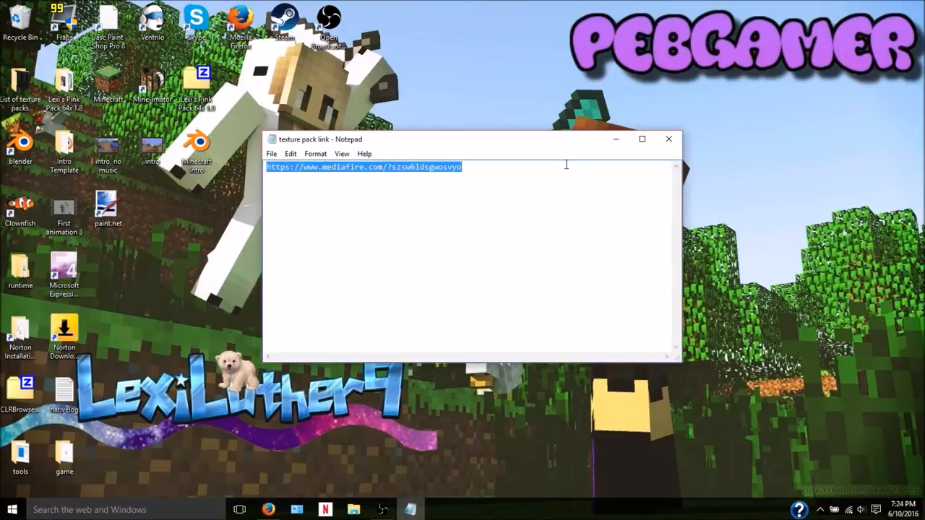
{"action": "mouse_move", "coordinate": [486, 406]}
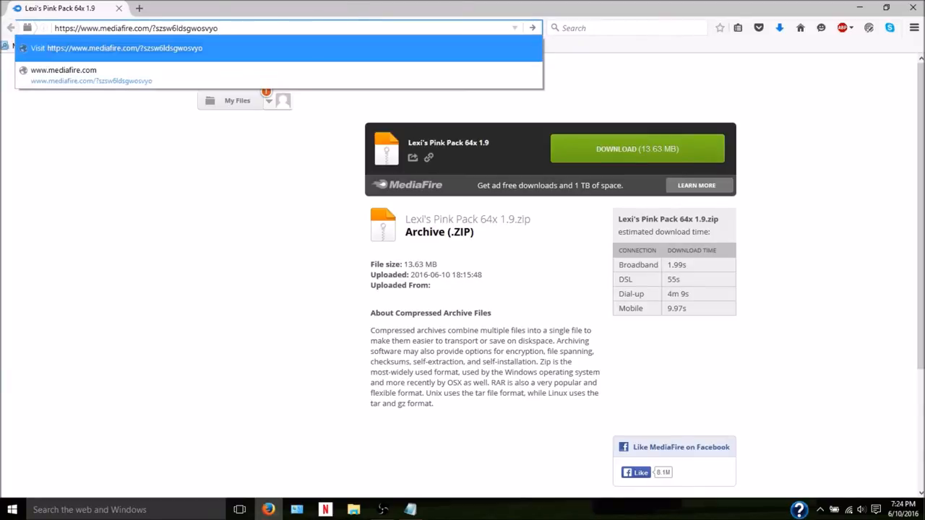
Download Lexi's Pink Pack 64x 1.9.zip from MediaFire to the desktop and close the link note
{"action": "left_click", "coordinate": [638, 149]}
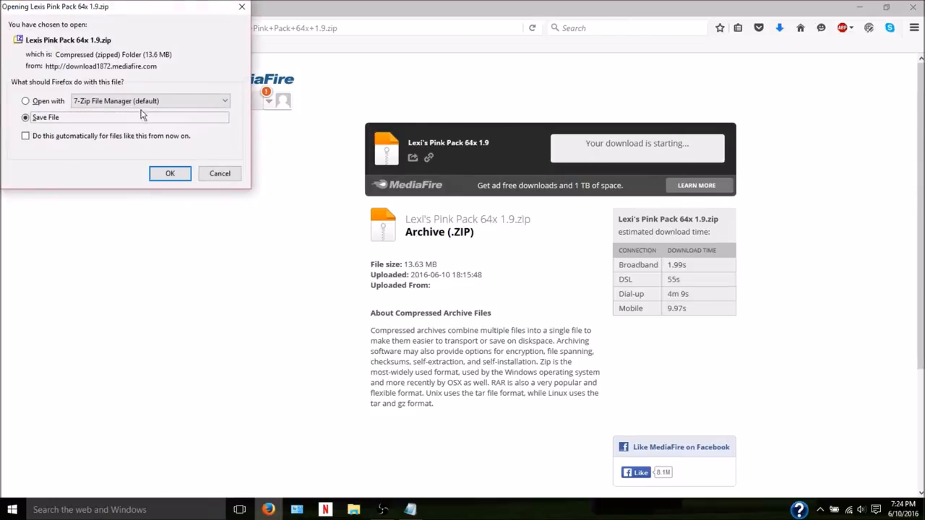
{"action": "left_click", "coordinate": [220, 173]}
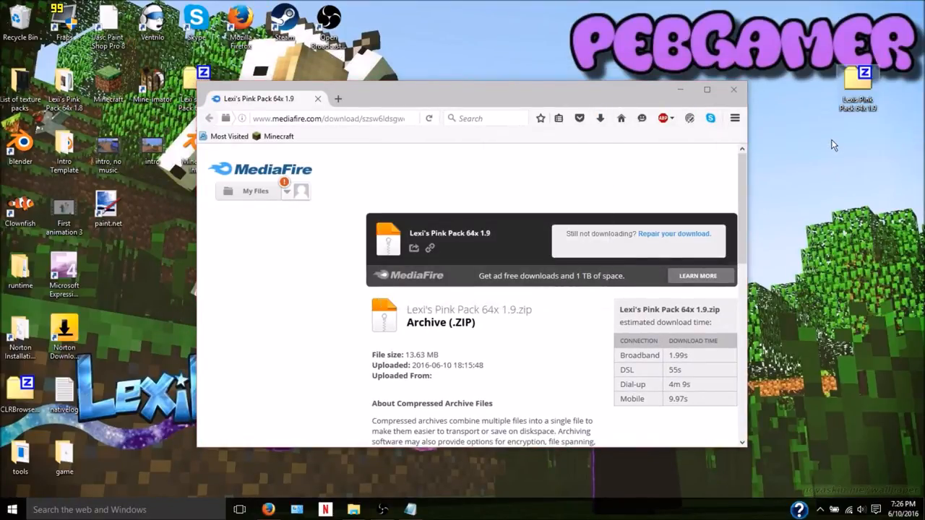
{"action": "mouse_move", "coordinate": [873, 84]}
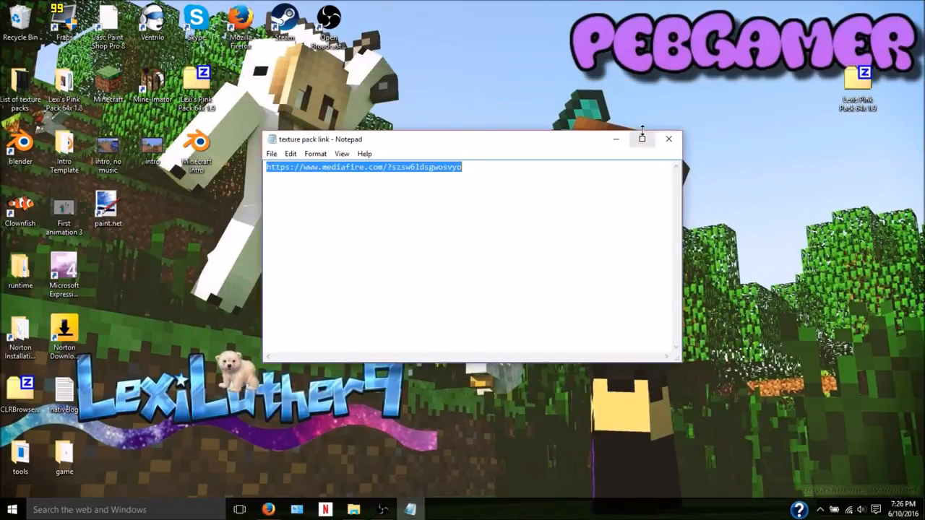
{"action": "left_click", "coordinate": [641, 139]}
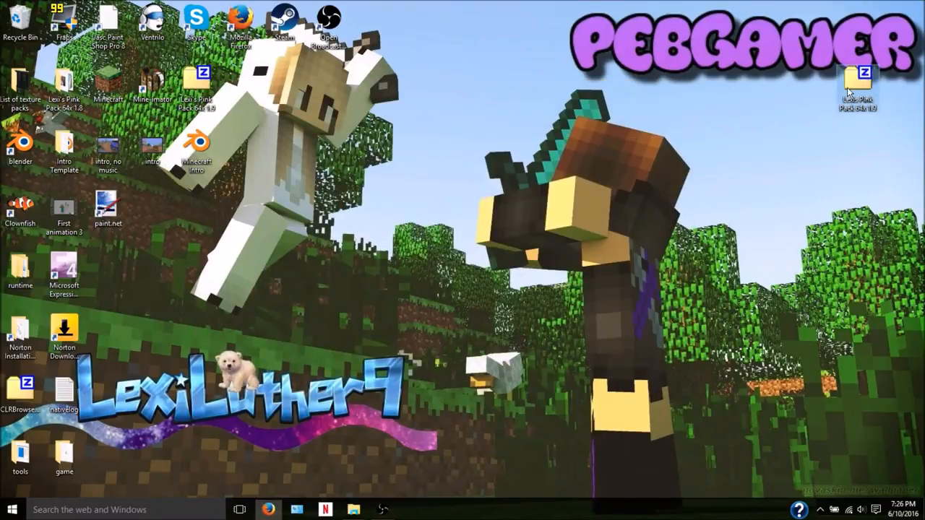
Extract the Lexi's Pink Pack folder from the zip onto the desktop with 7-Zip
{"action": "double_click", "coordinate": [867, 75]}
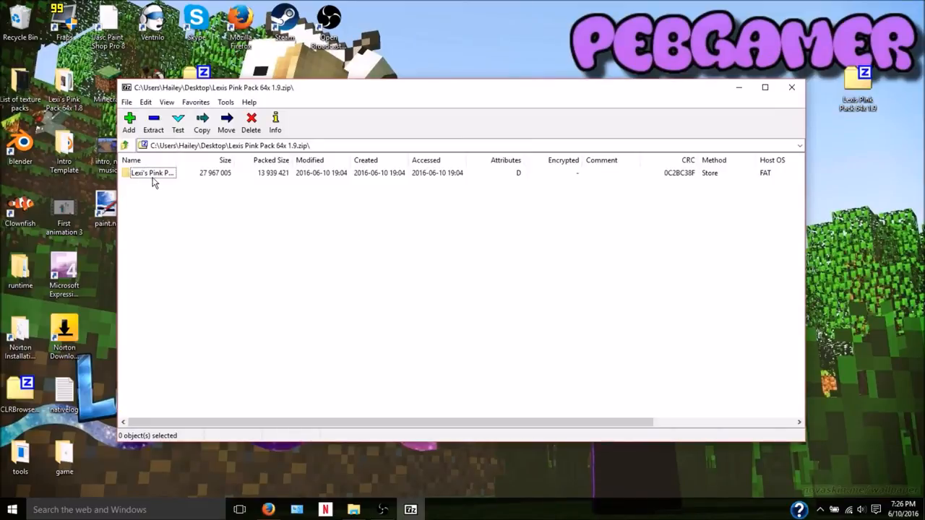
{"action": "left_click", "coordinate": [152, 173]}
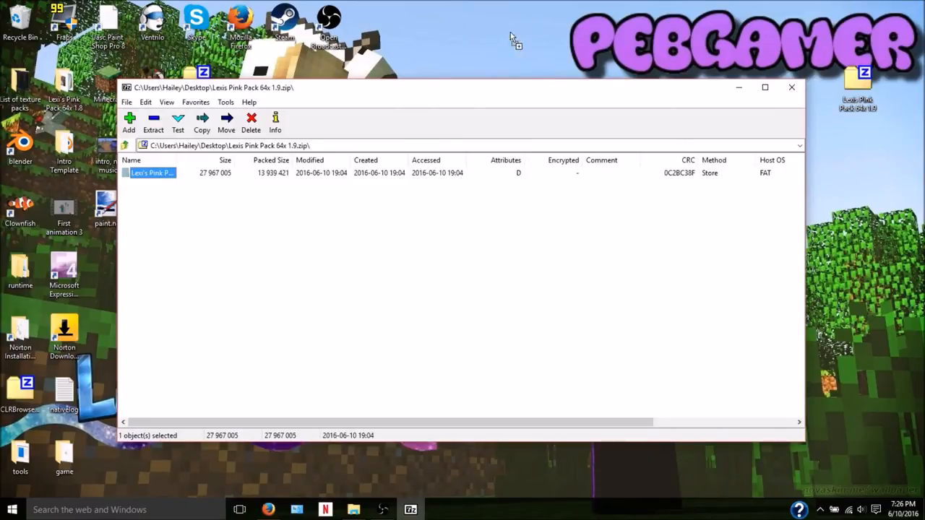
{"action": "left_click", "coordinate": [154, 119]}
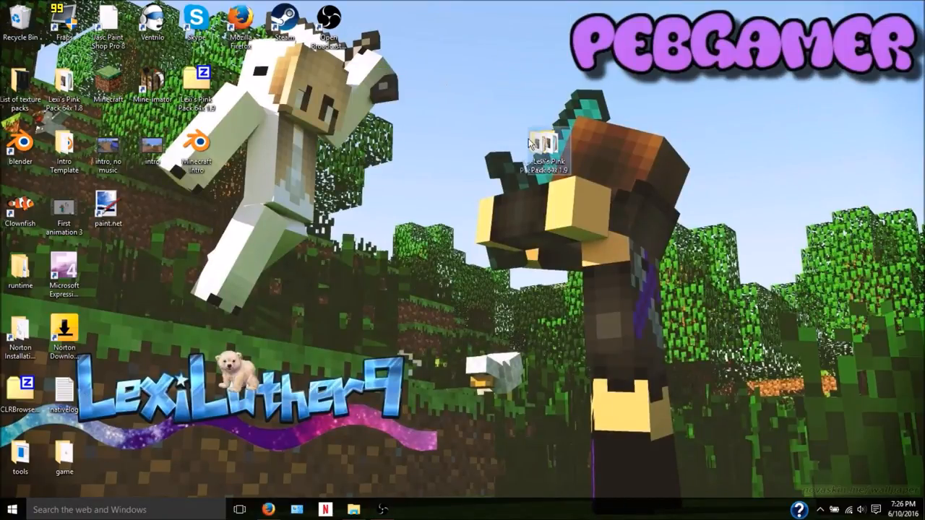
{"action": "left_click_drag", "start_coordinate": [546, 144], "coordinate": [284, 147]}
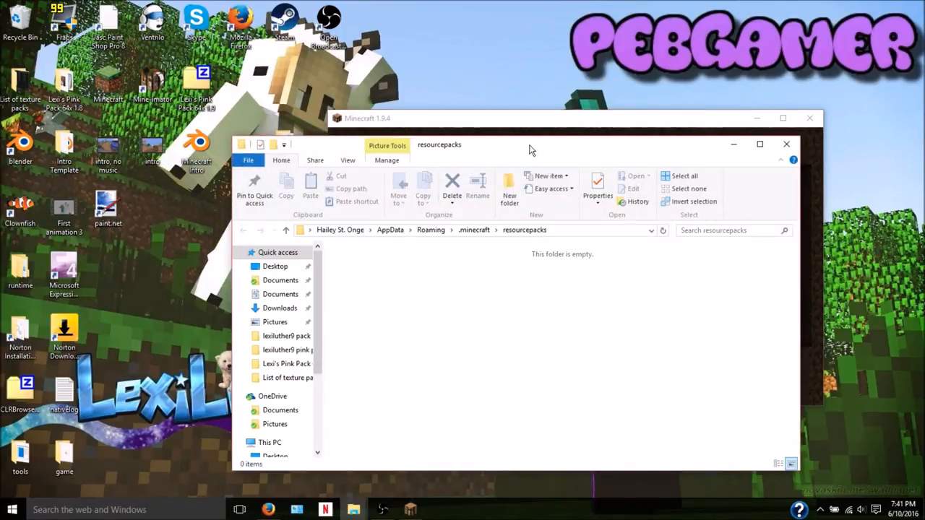
Move the Lexi's Pink Pack folder from the desktop into Minecraft's resourcepacks folder
{"action": "left_click_drag", "start_coordinate": [197, 87], "coordinate": [582, 245]}
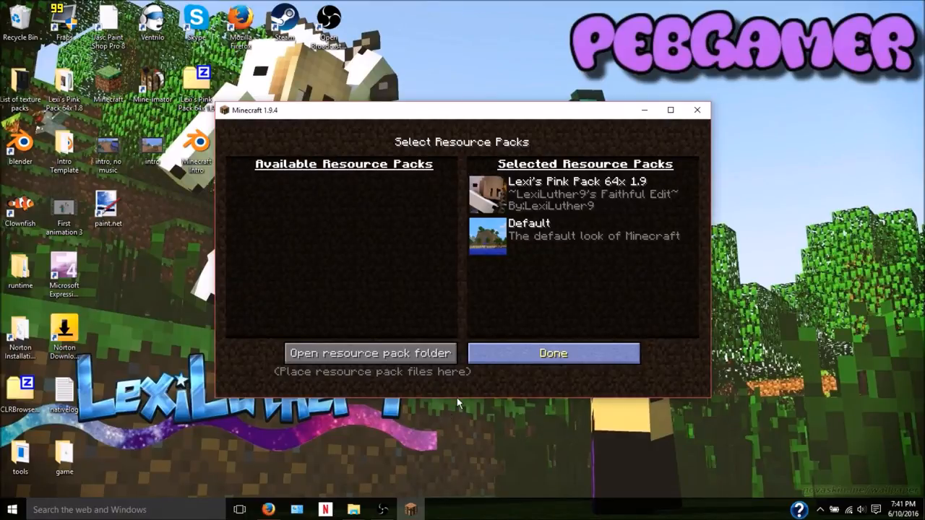
{"action": "mouse_move", "coordinate": [561, 355]}
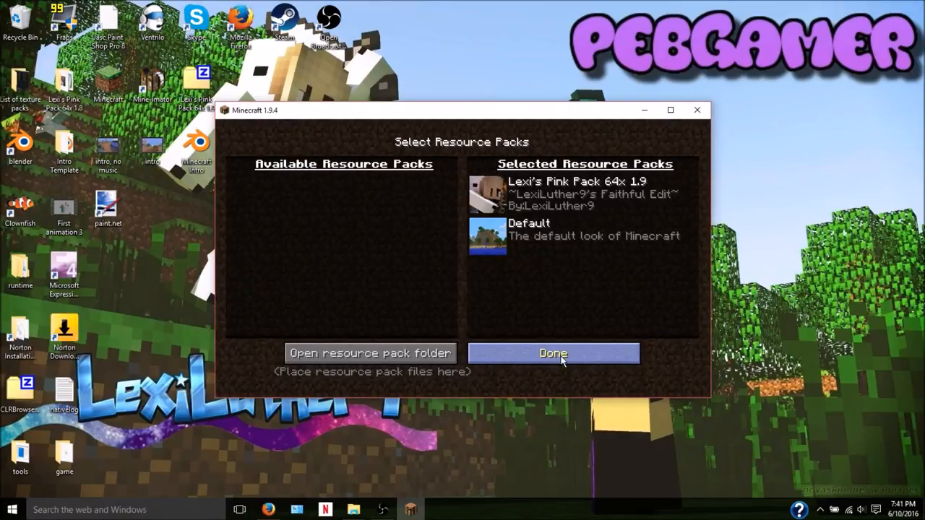
Confirm Lexi's Pink Pack 64x 1.9 as the selected resource pack and let the game reload
{"action": "left_click", "coordinate": [552, 353]}
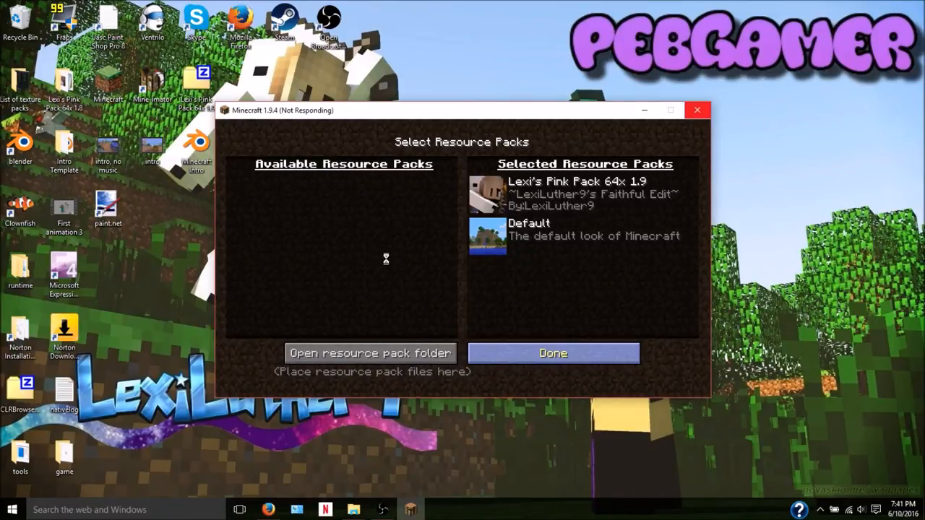
{"action": "left_click", "coordinate": [552, 353]}
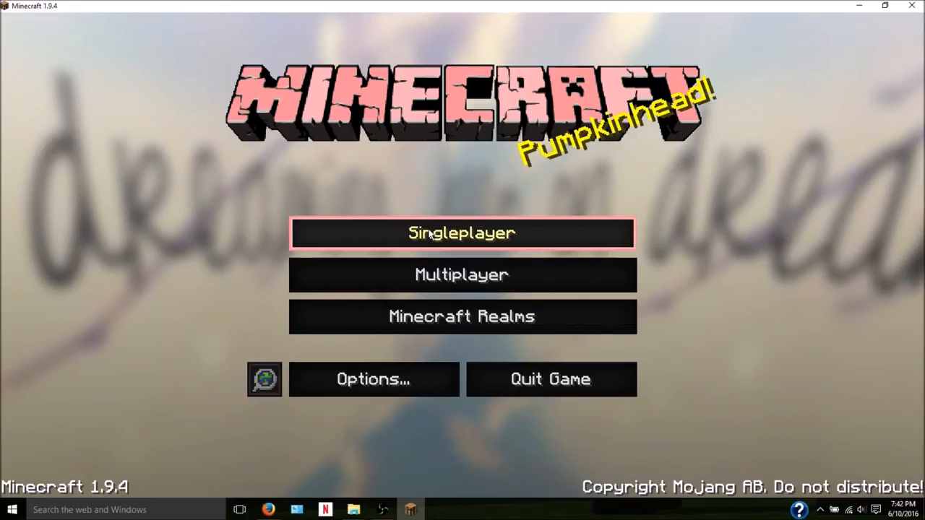
{"action": "mouse_move", "coordinate": [670, 471]}
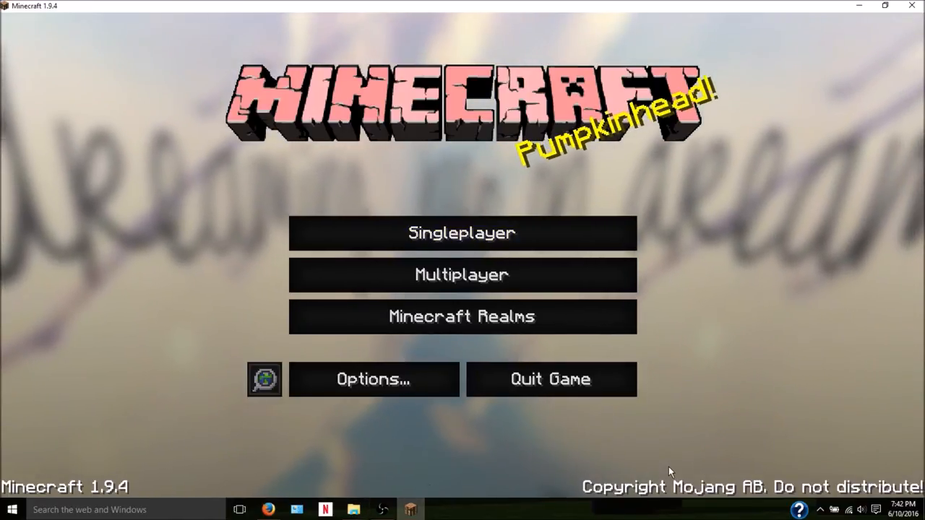